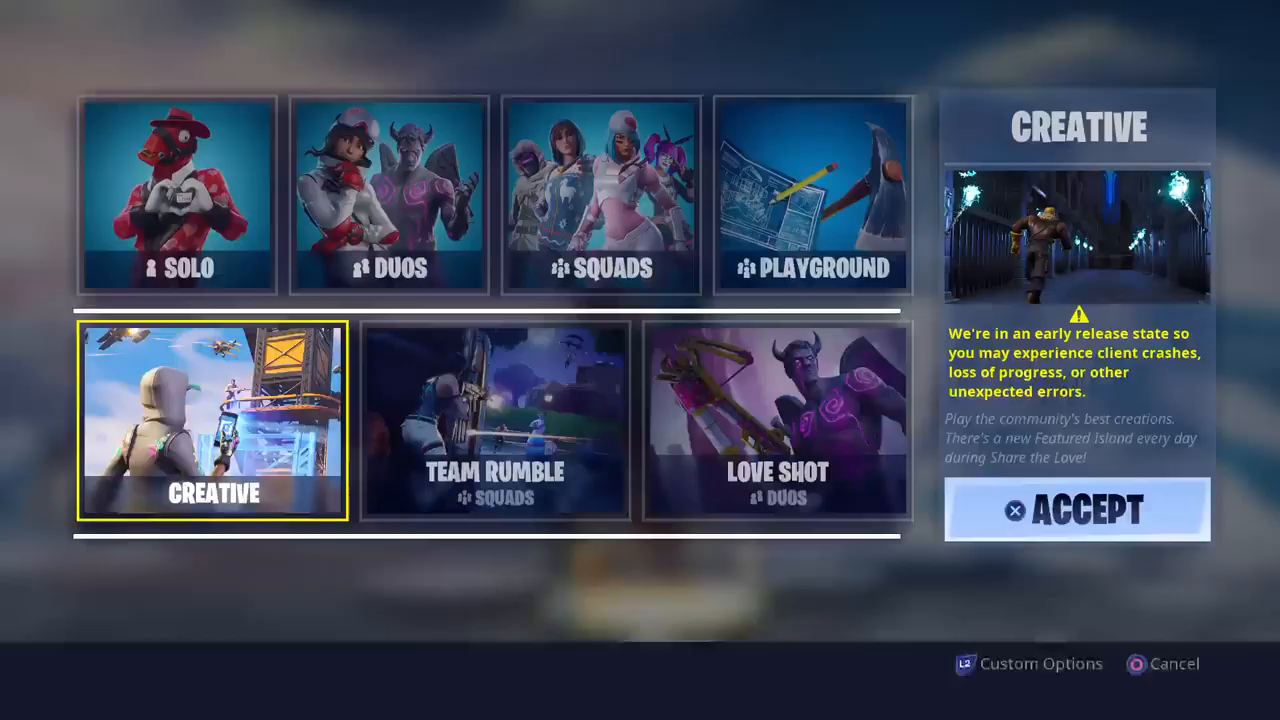
# - Confirm Creative as the game mode and start matchmaking, moving through the lobby tabs to the Item Shop
pyautogui.click(1076, 509)
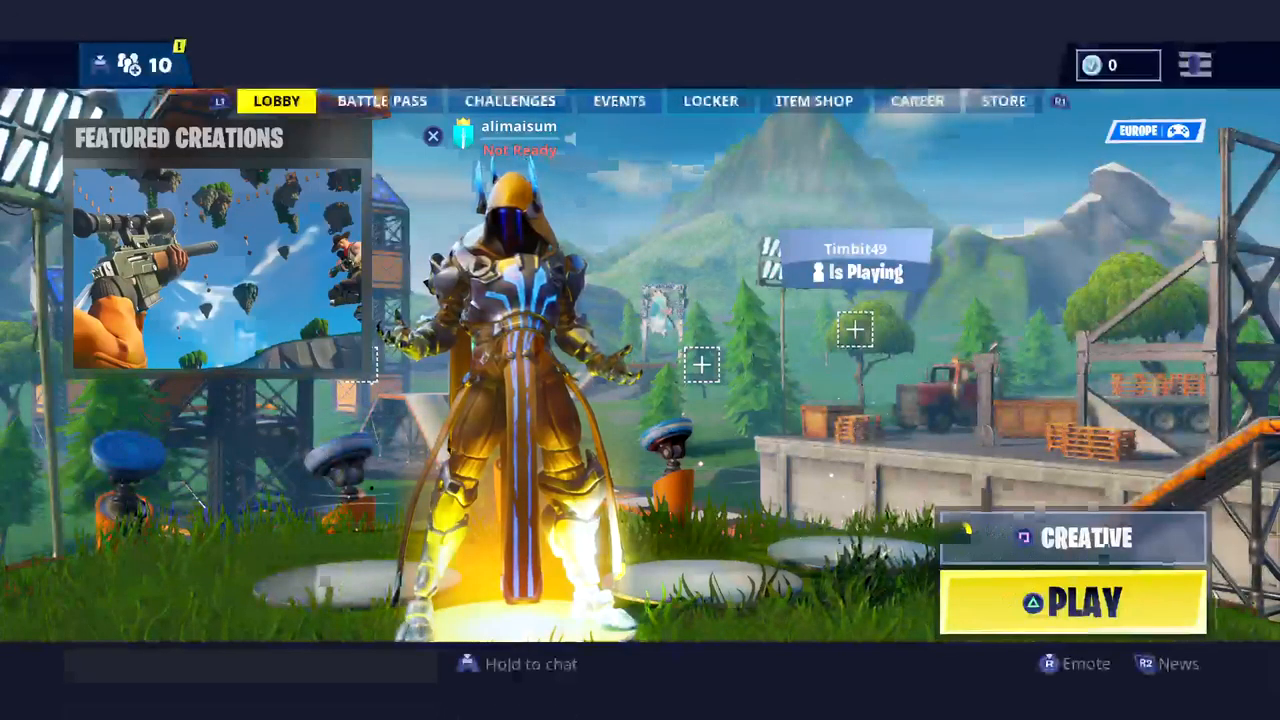
pyautogui.click(381, 100)
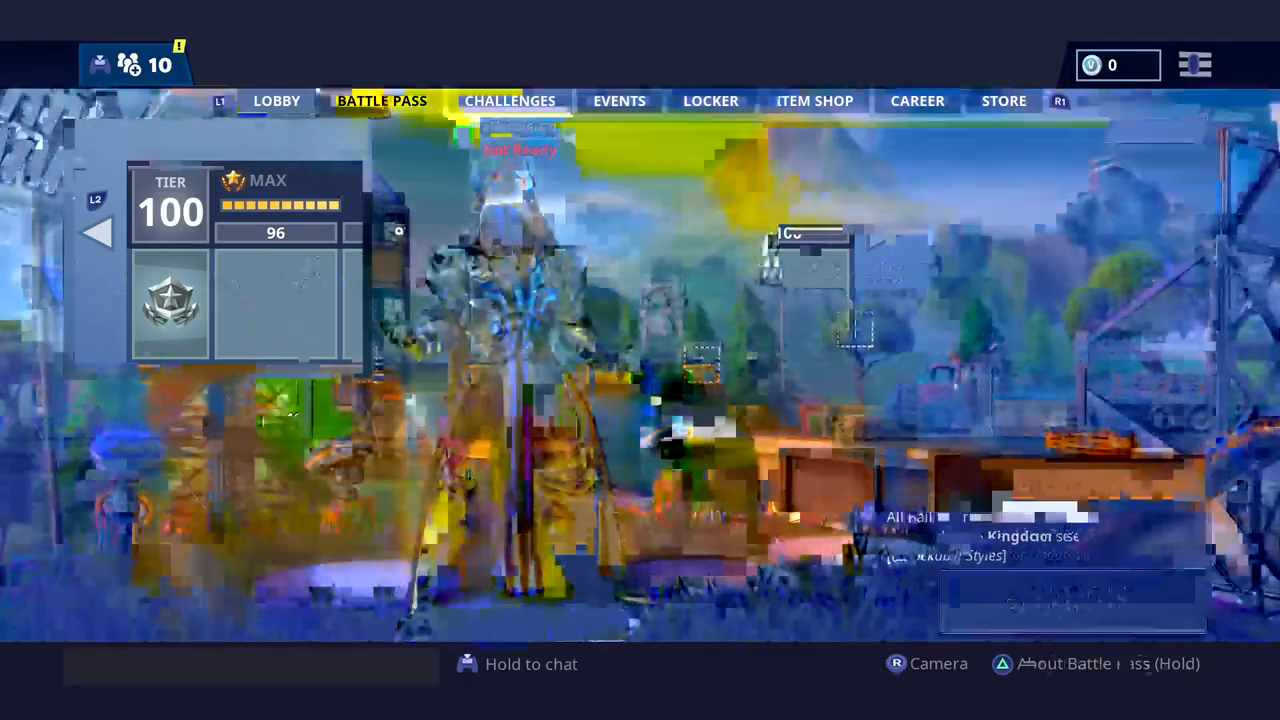
pyautogui.click(276, 100)
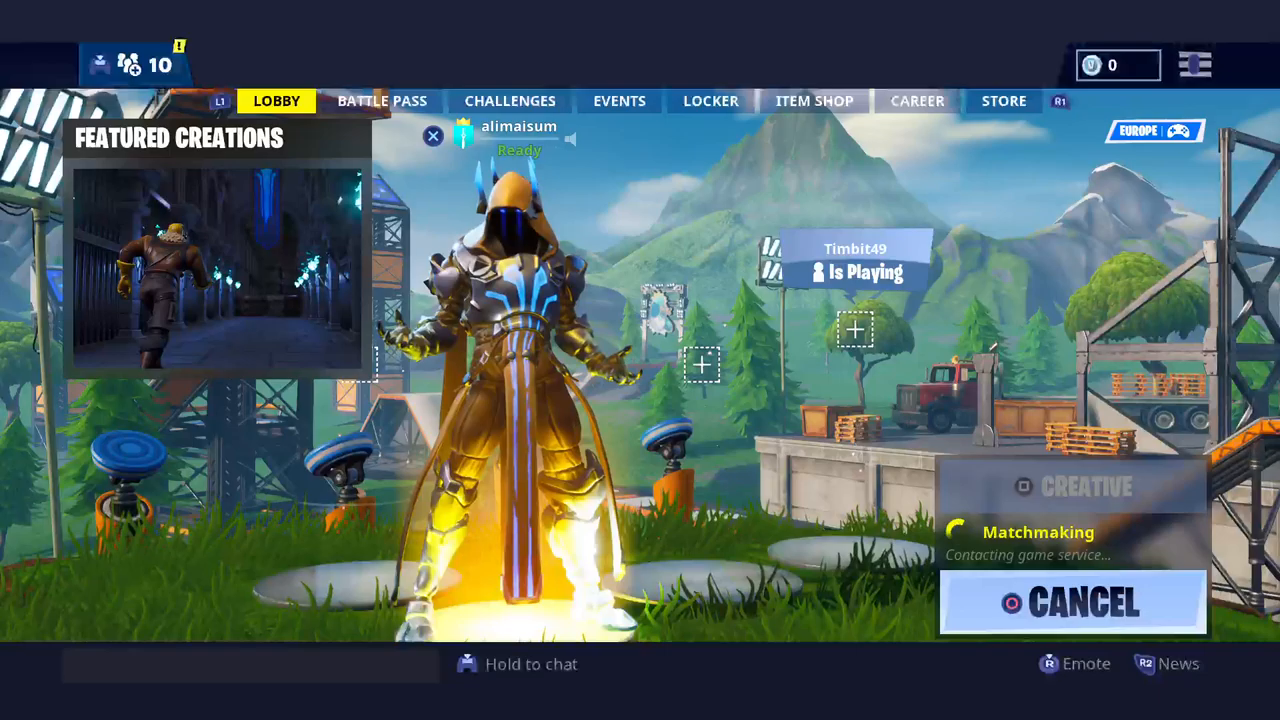
pyautogui.click(813, 100)
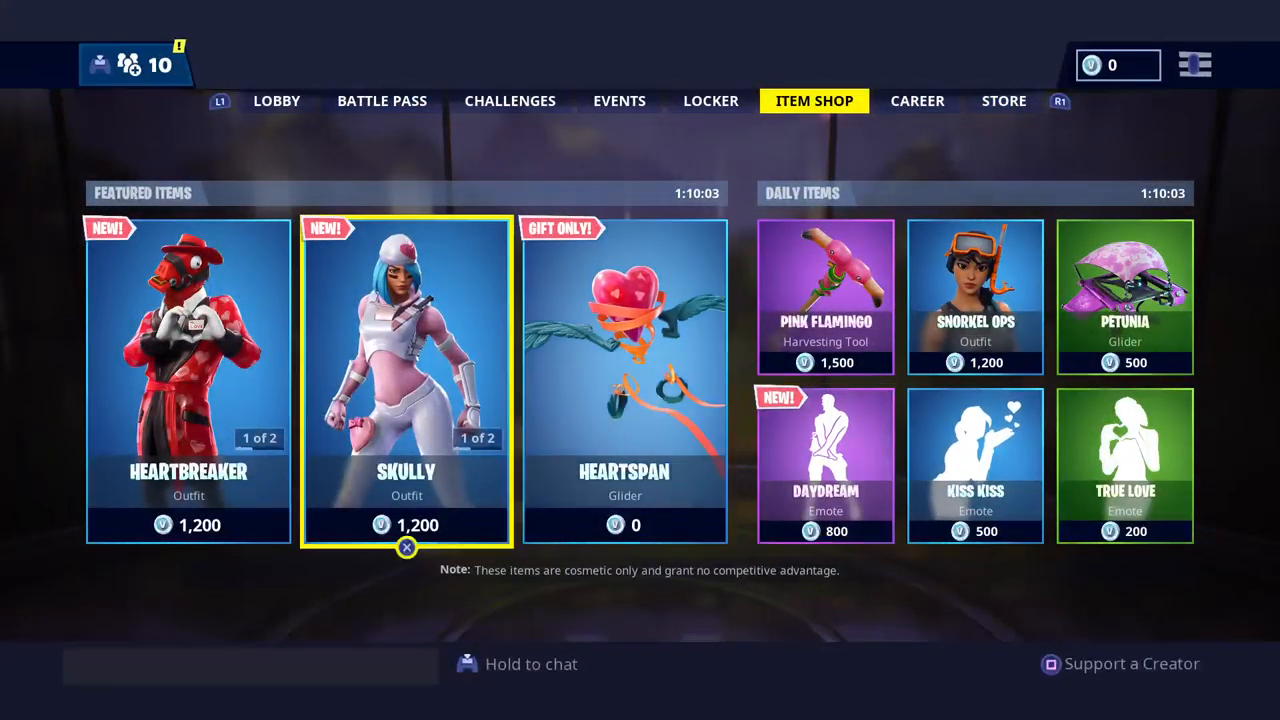
# - Load into the Creative island and bring up the in-game menu showing My Island
pyautogui.click(619, 100)
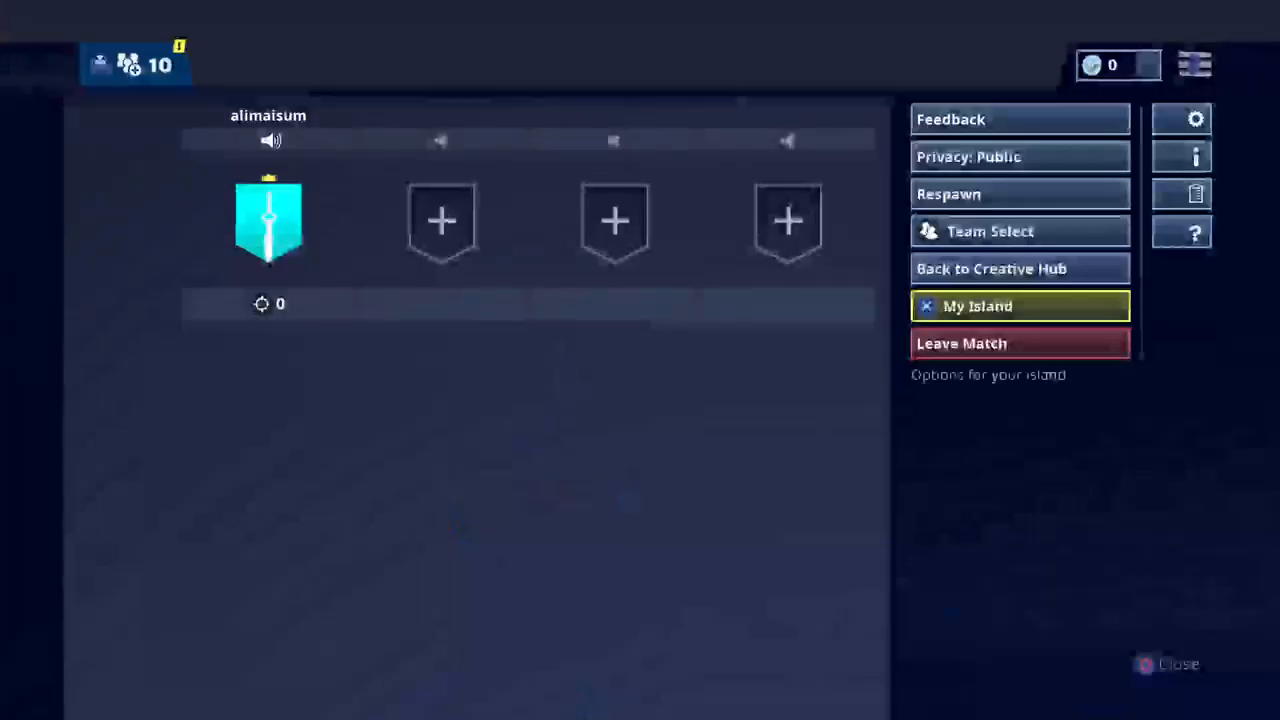
# - Set My Island's Time Limit to None and Gravity to Low, then scroll the Weapons inventory
pyautogui.click(1019, 306)
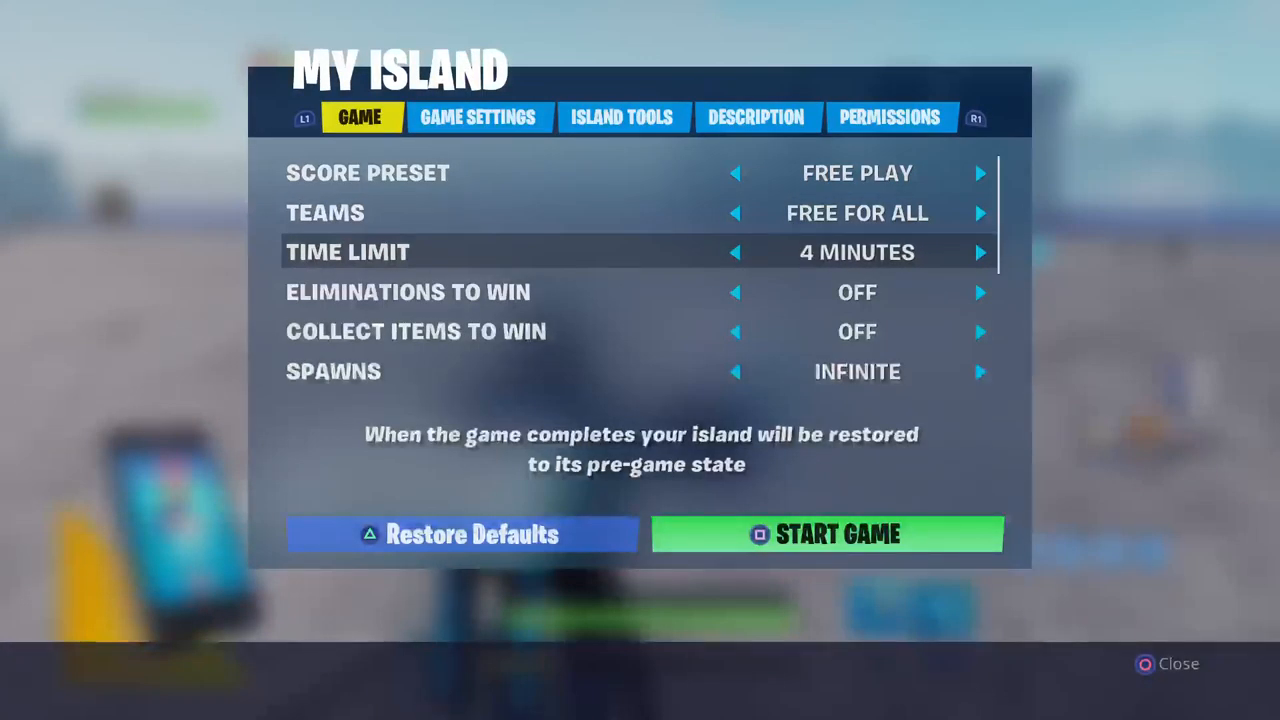
pyautogui.click(735, 252)
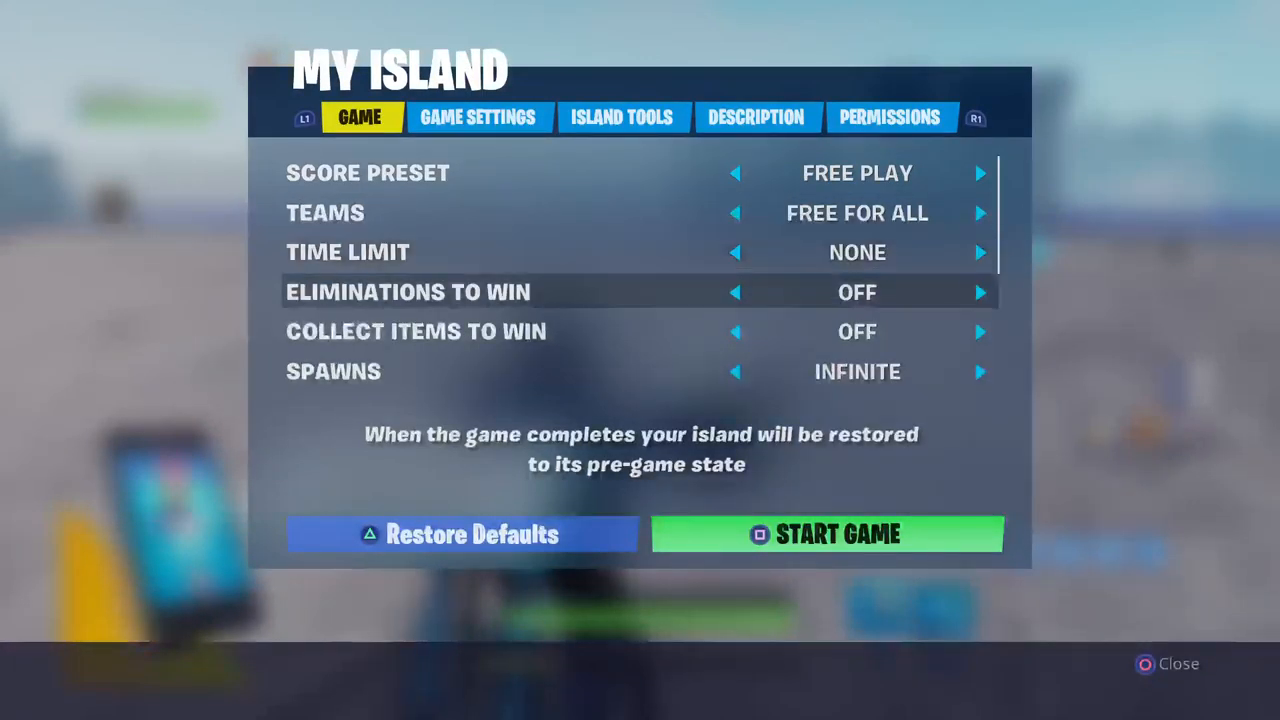
pyautogui.click(478, 117)
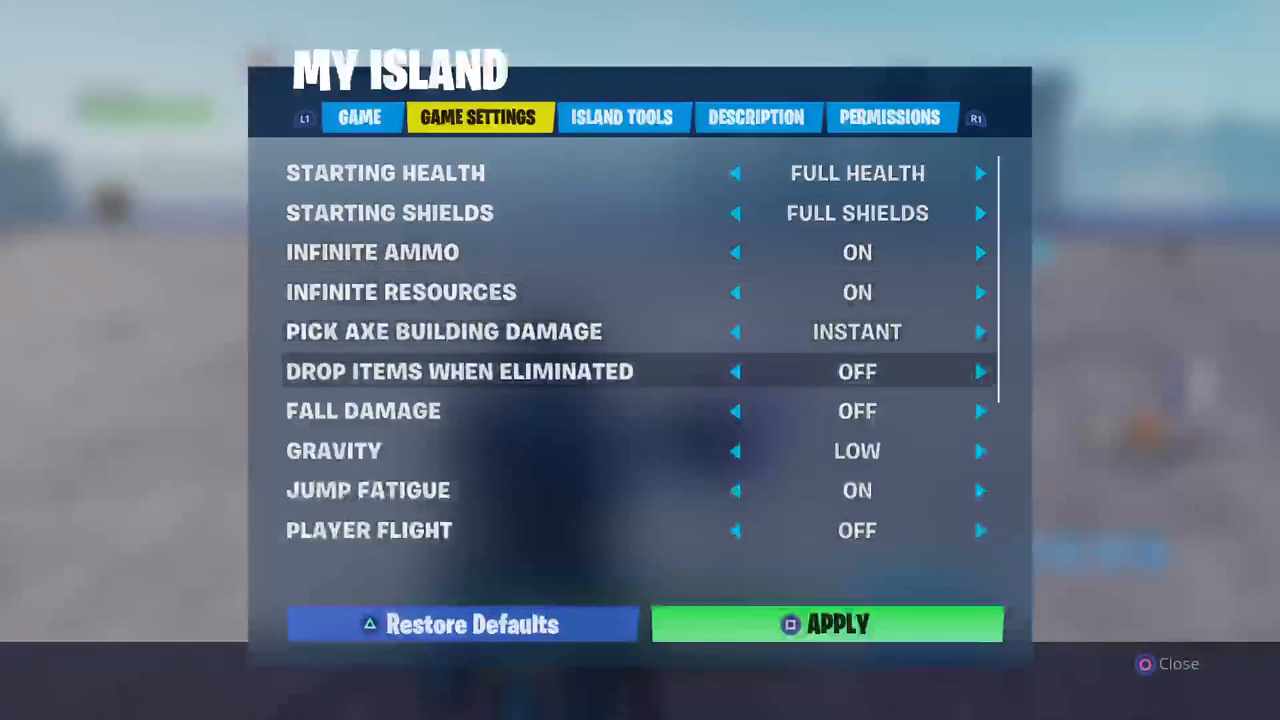
pyautogui.click(980, 451)
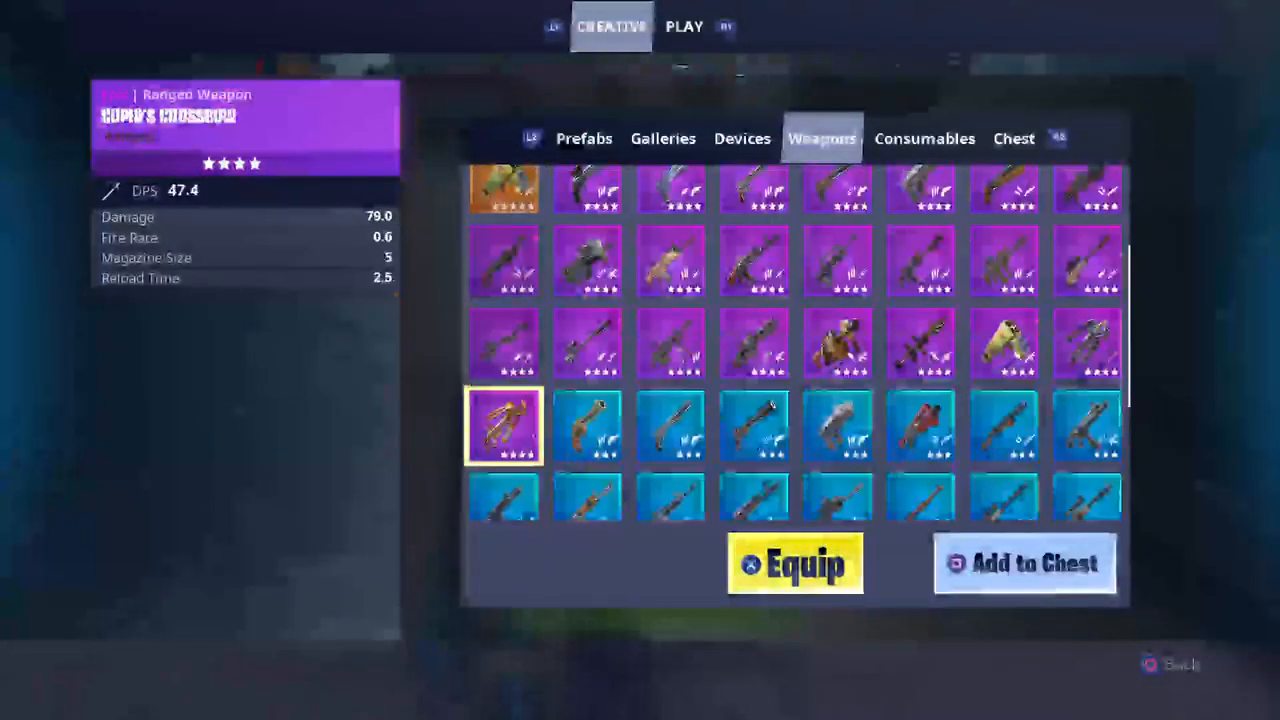
pyautogui.scroll(-3)
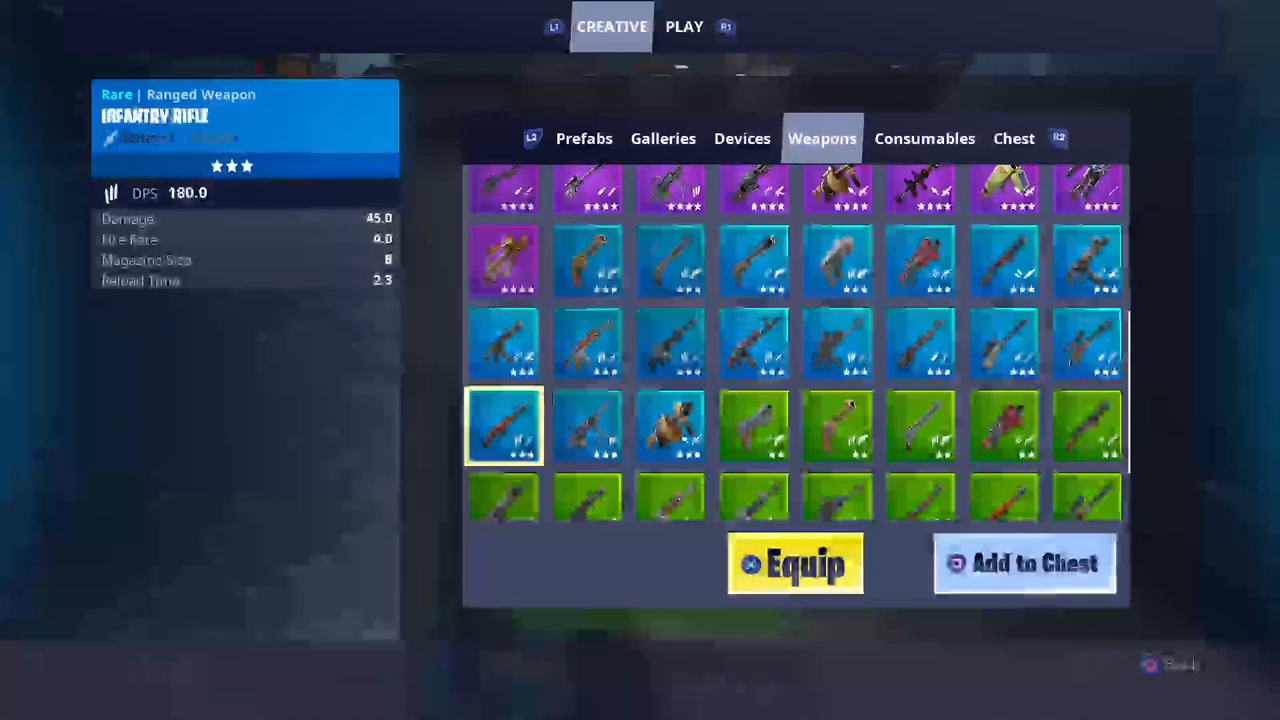